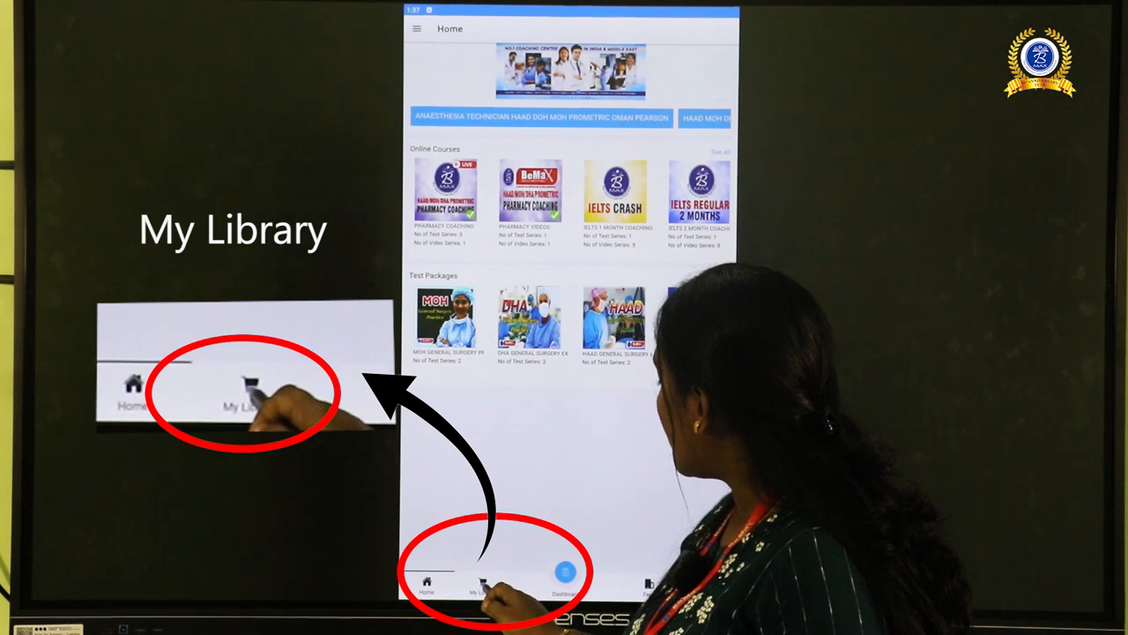
- Go from My Library into the enrolled Pharmacy Coaching package
click(483, 581)
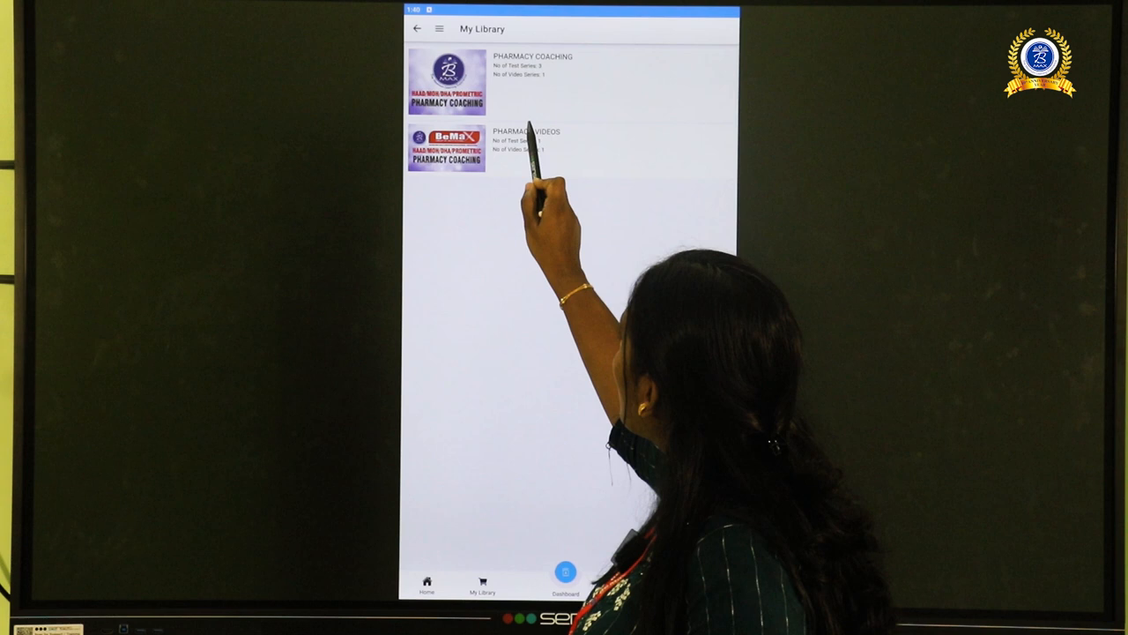
click(528, 145)
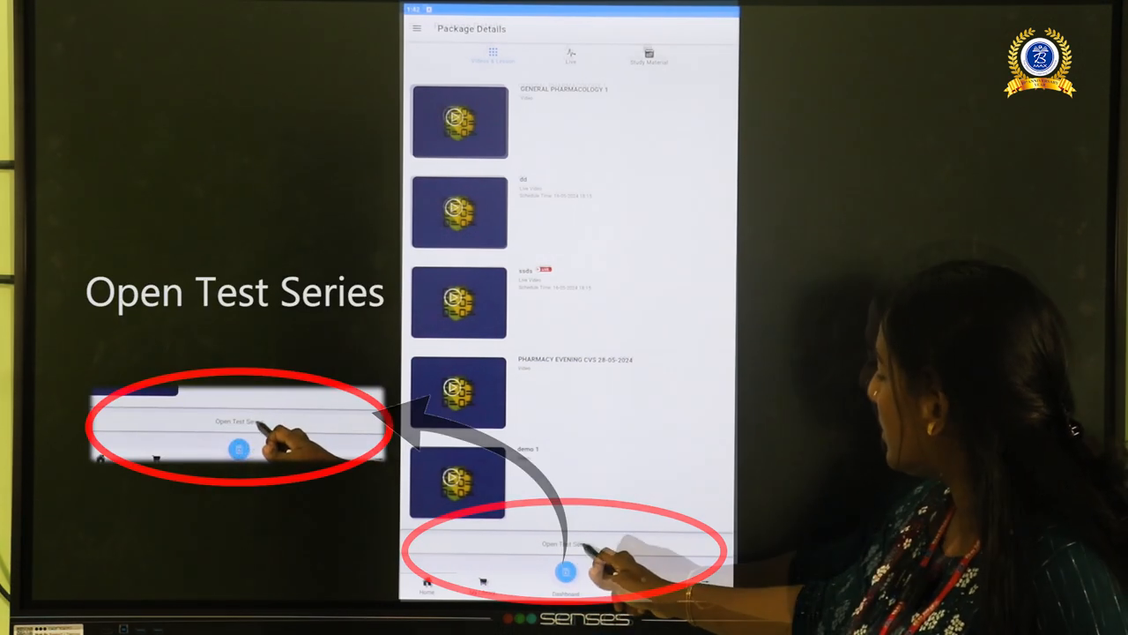
- Start the Pharmacy Systems test, answer its question and reach the Test Summary
click(568, 543)
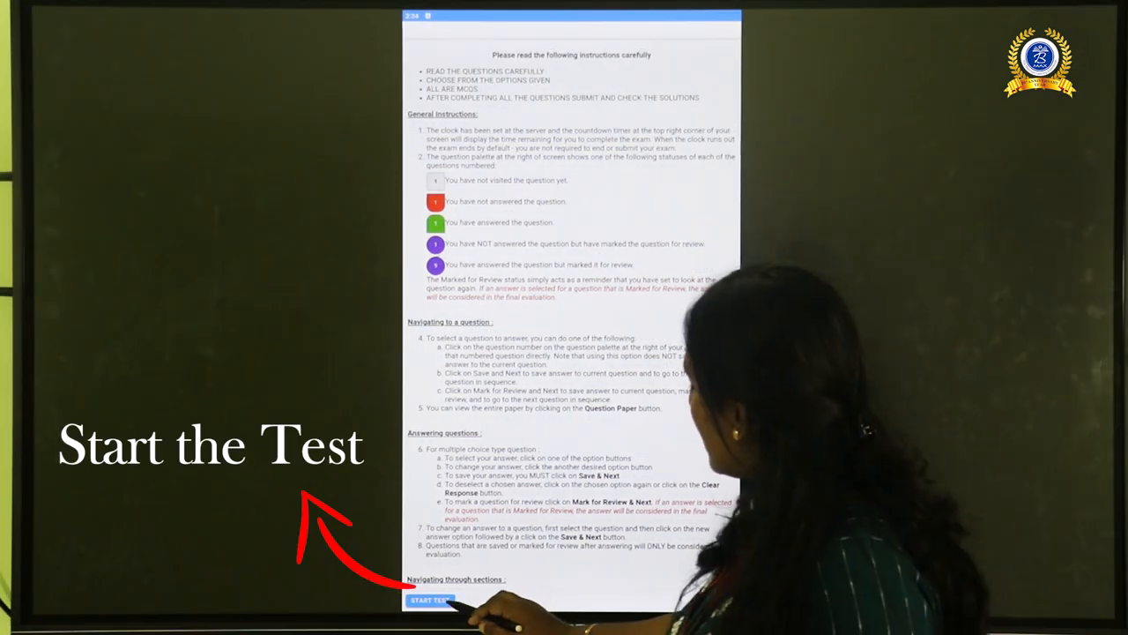
click(430, 600)
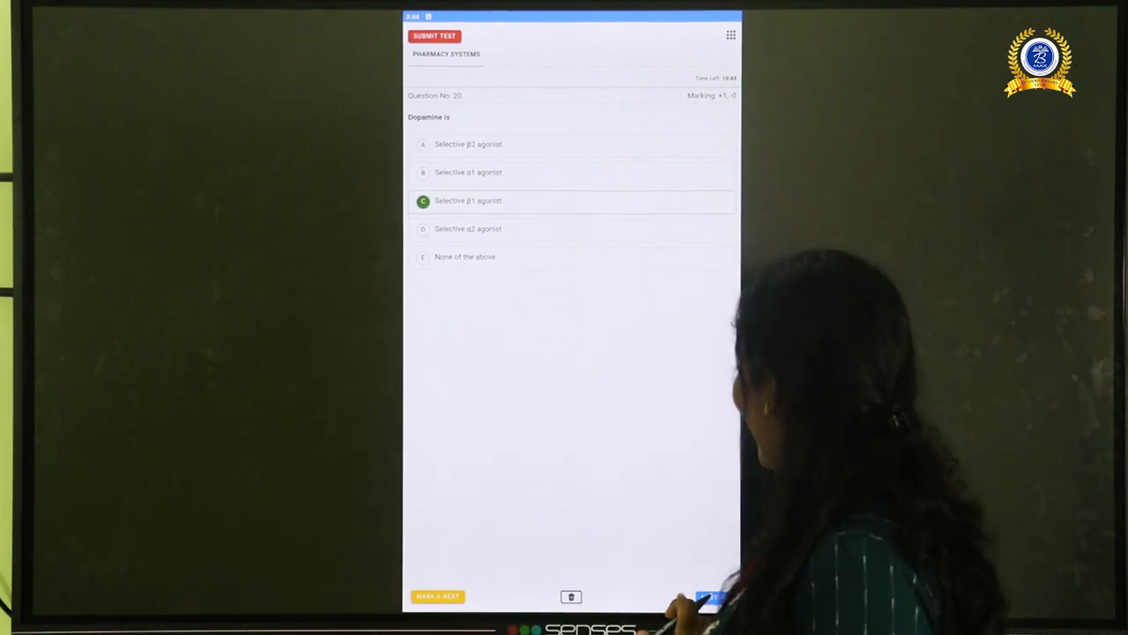
click(433, 35)
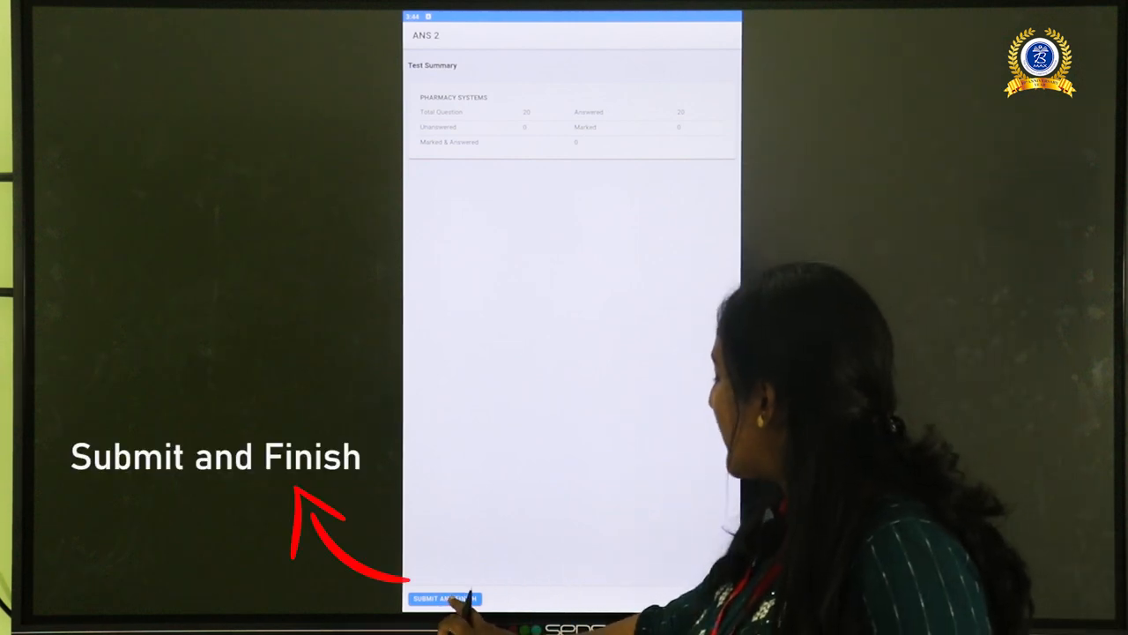
- Submit the test, then review its solutions and the report down to the Leader Board
click(444, 599)
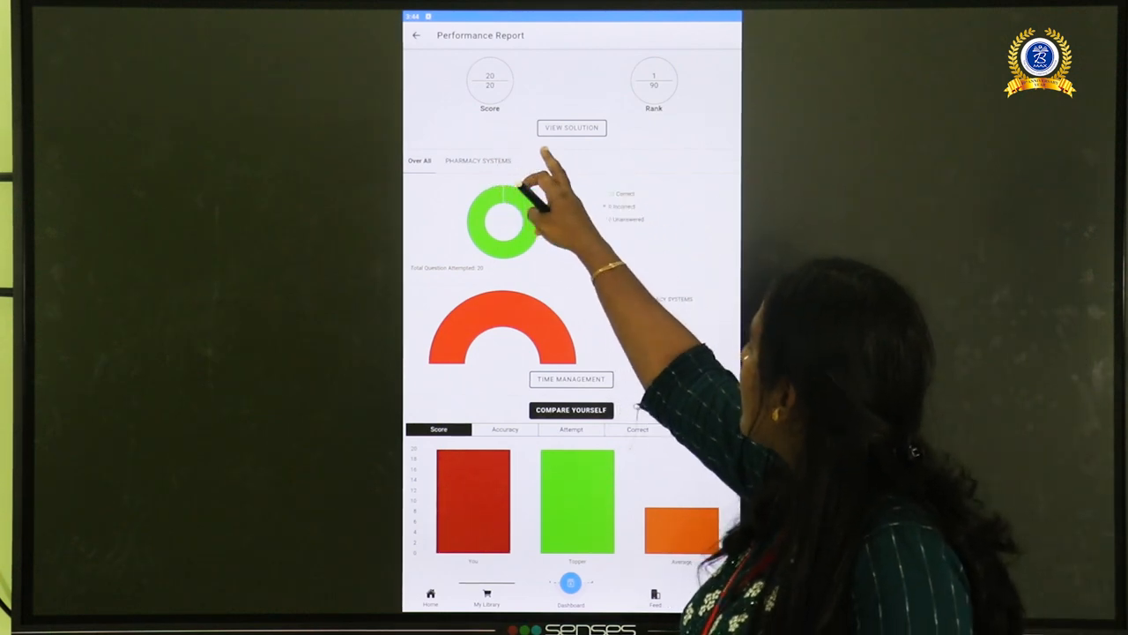
click(571, 127)
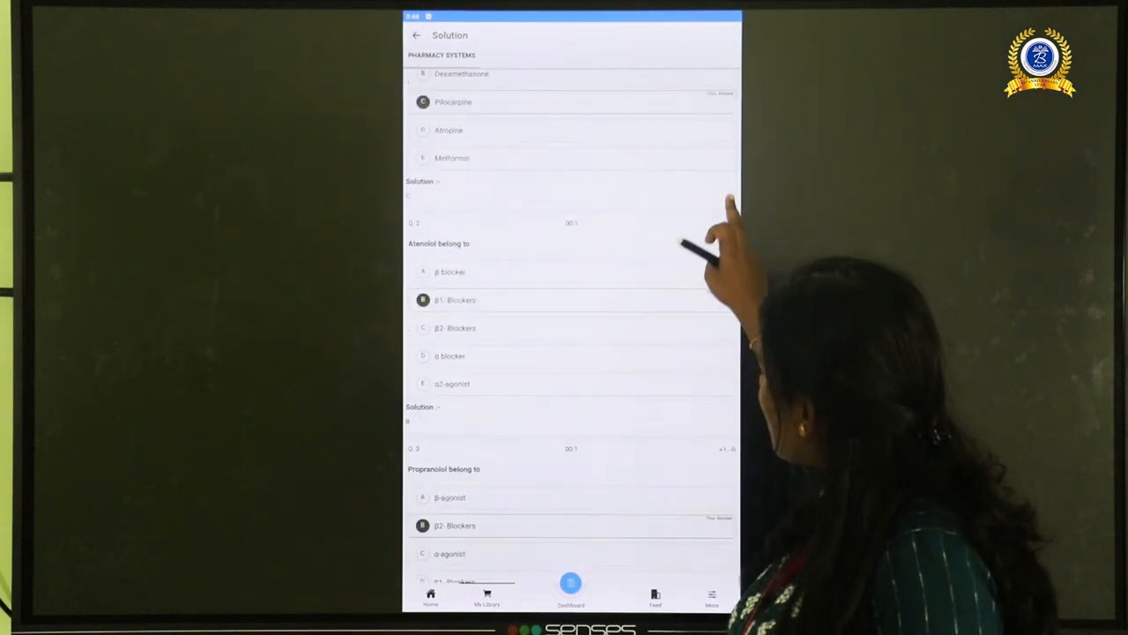
scroll(down, 3)
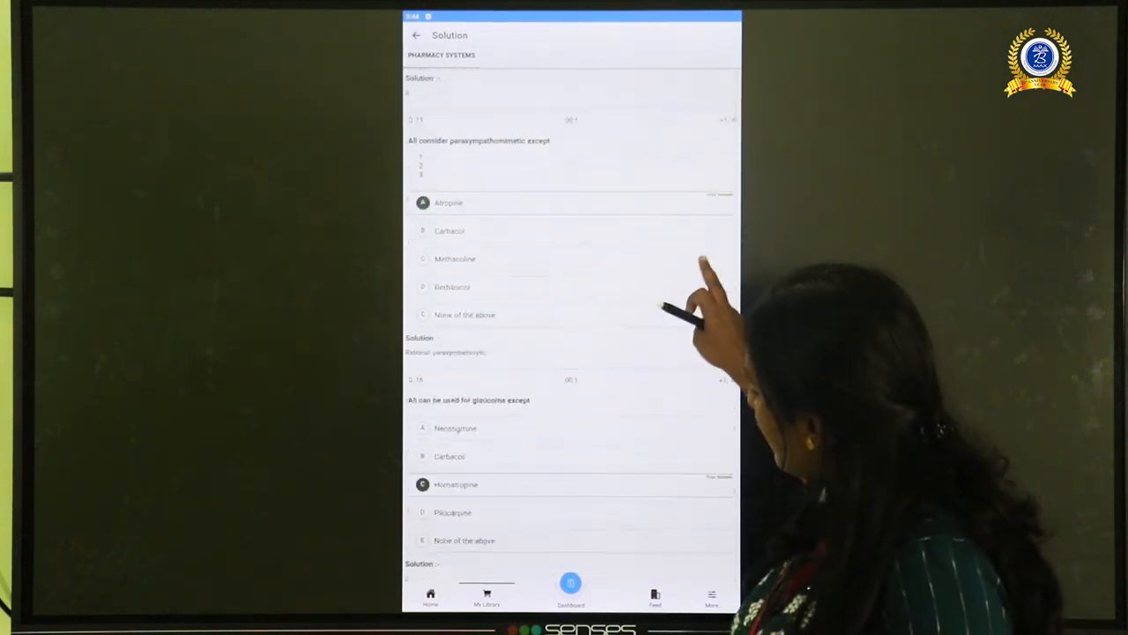
scroll(down, 3)
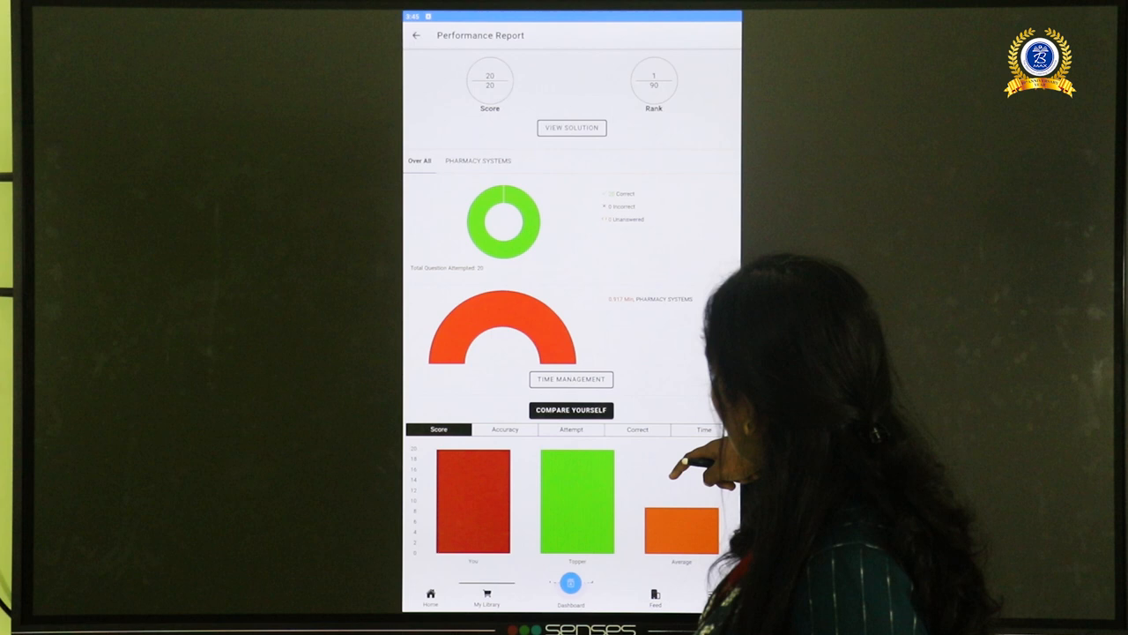
scroll(down, 3)
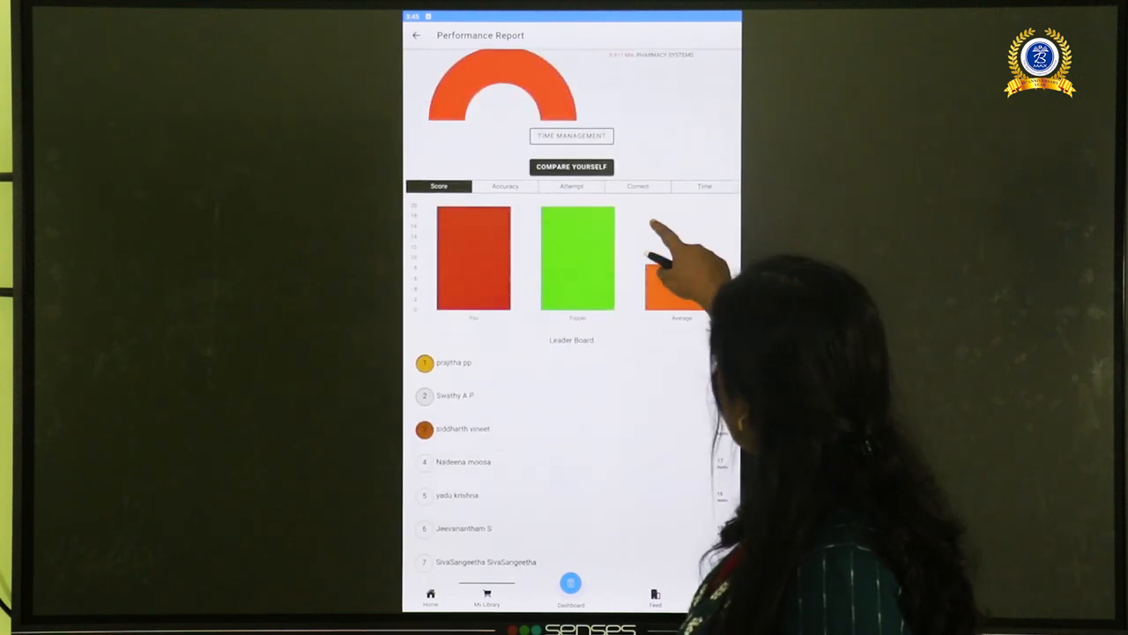
scroll(down, 3)
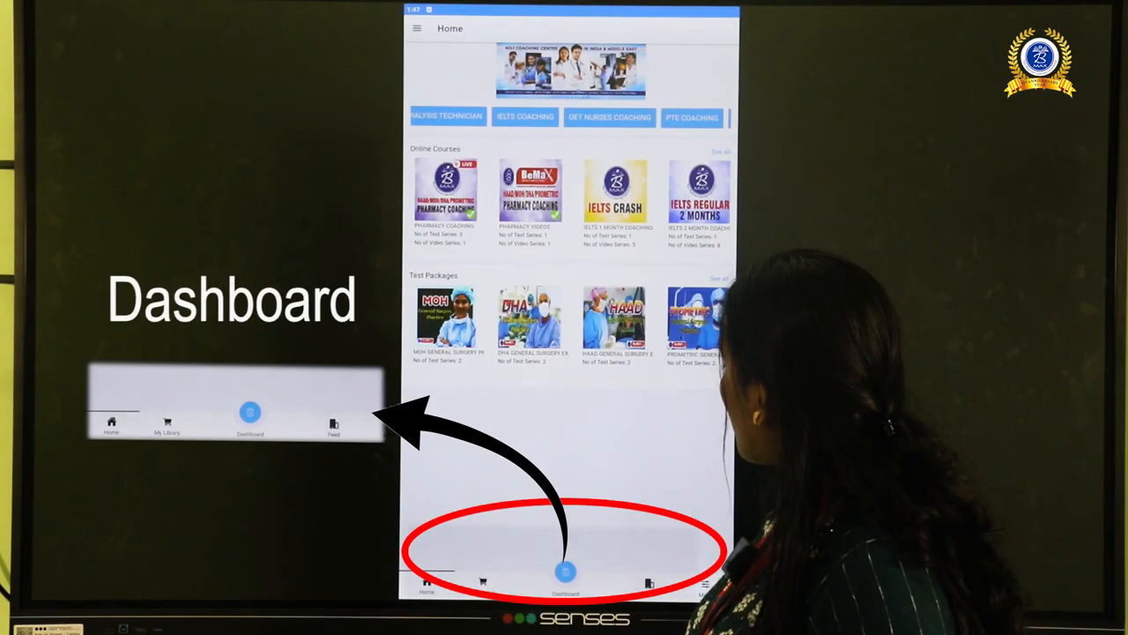
- Show the package's Study Material list and scroll through its pharmacology and exam topics
click(529, 190)
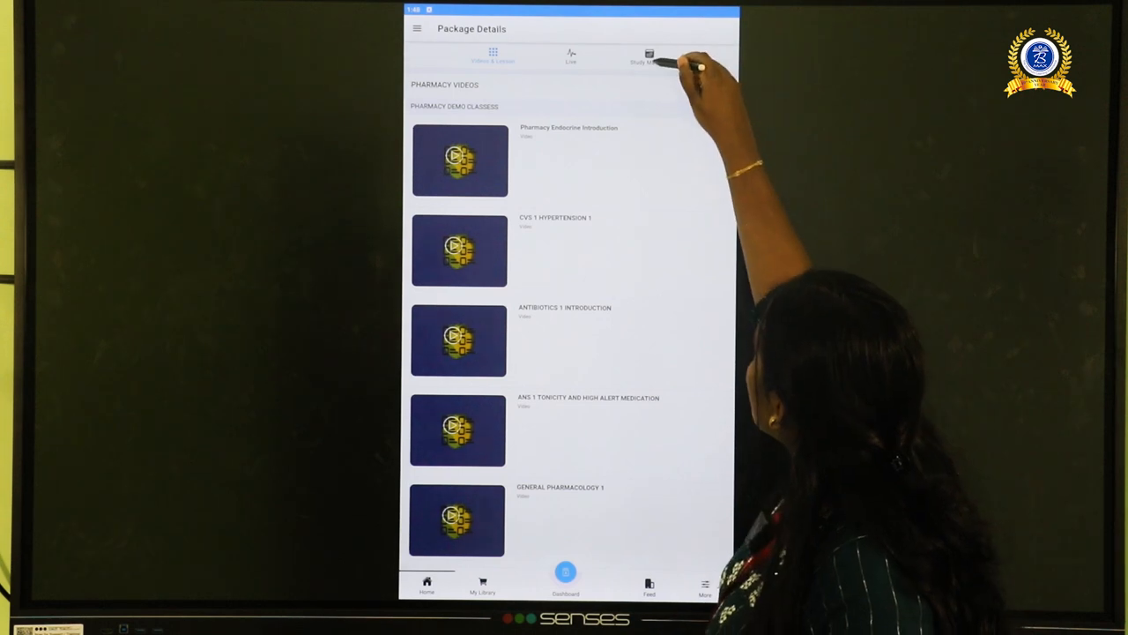
click(648, 56)
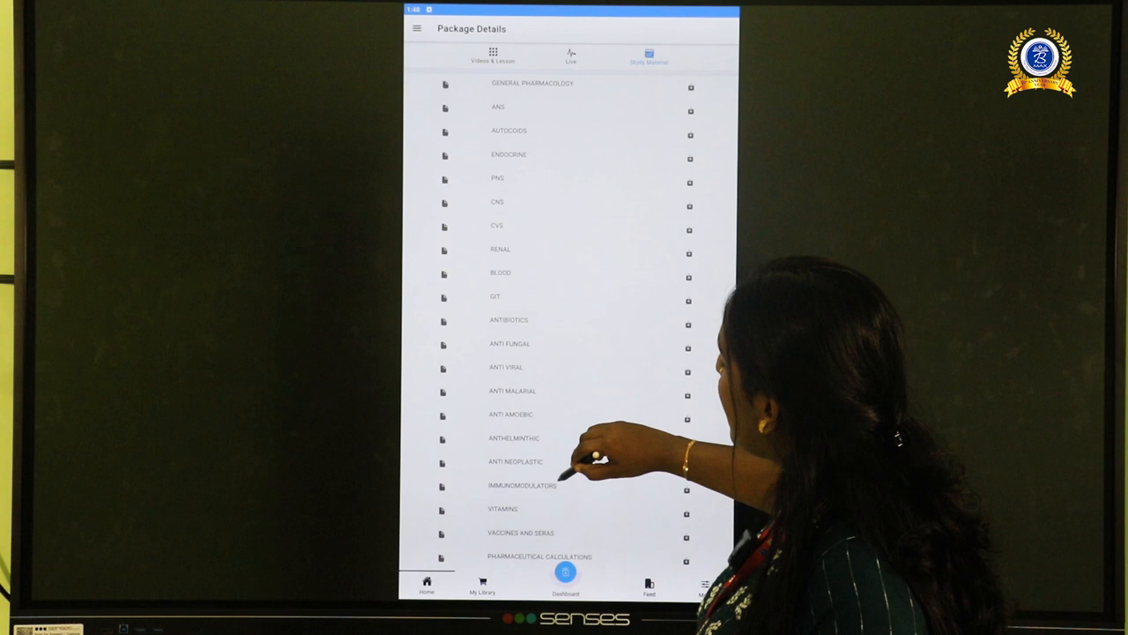
scroll(down, 3)
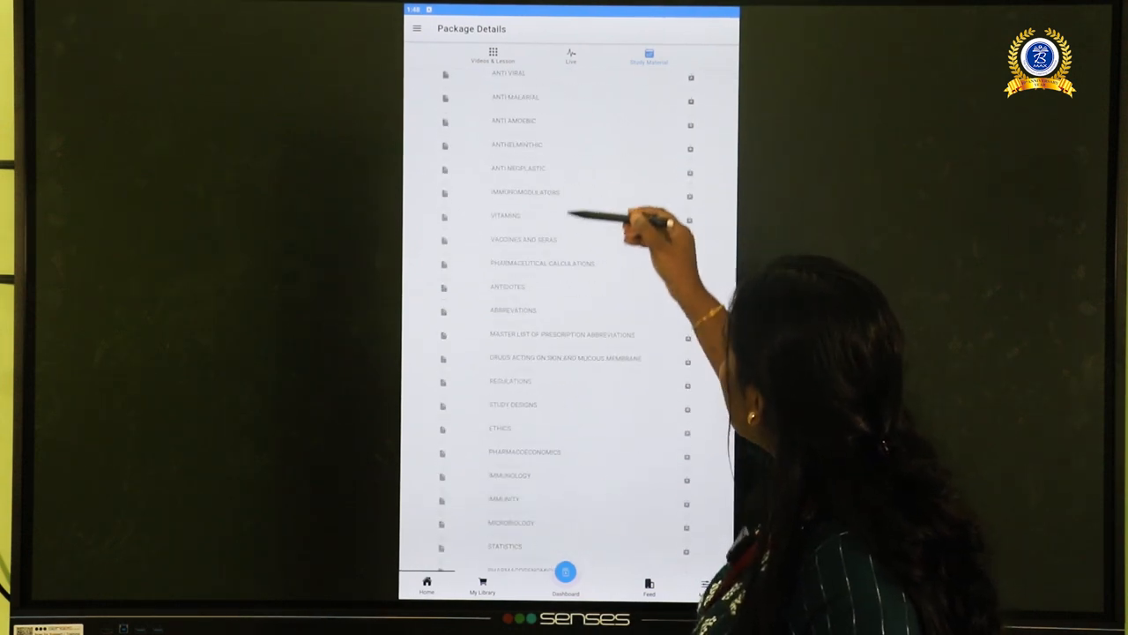
scroll(down, 3)
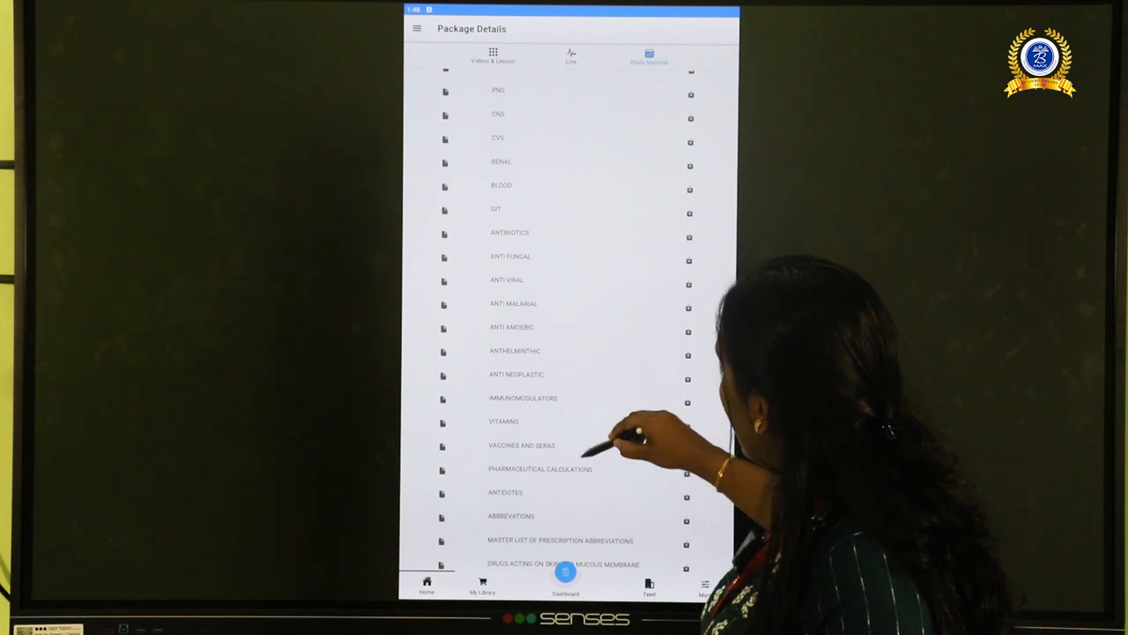
scroll(down, 3)
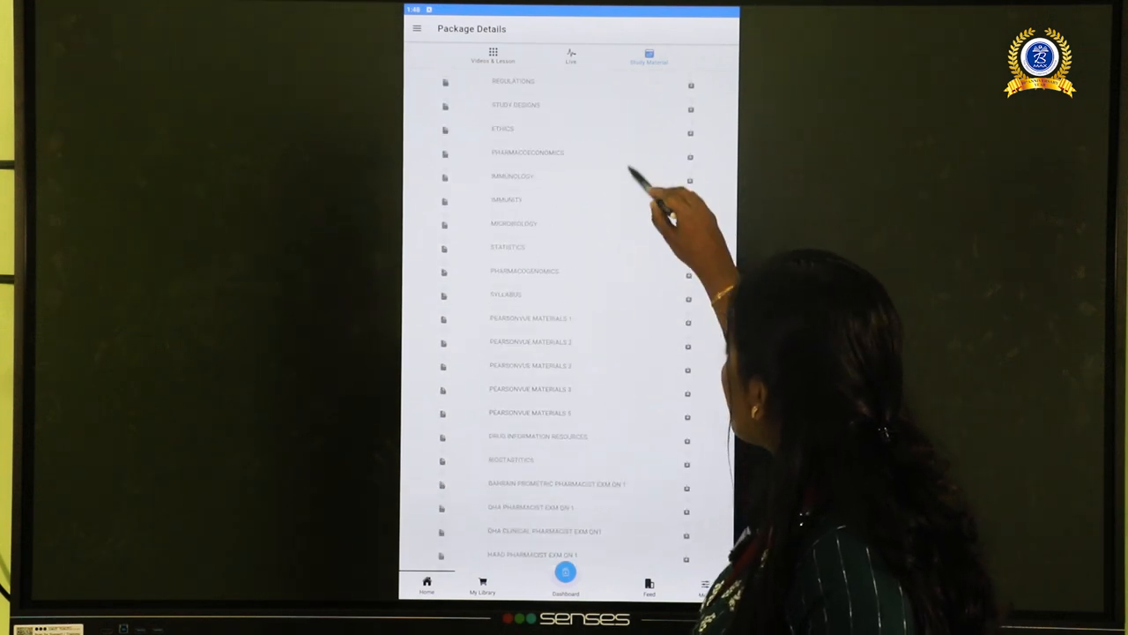
scroll(down, 3)
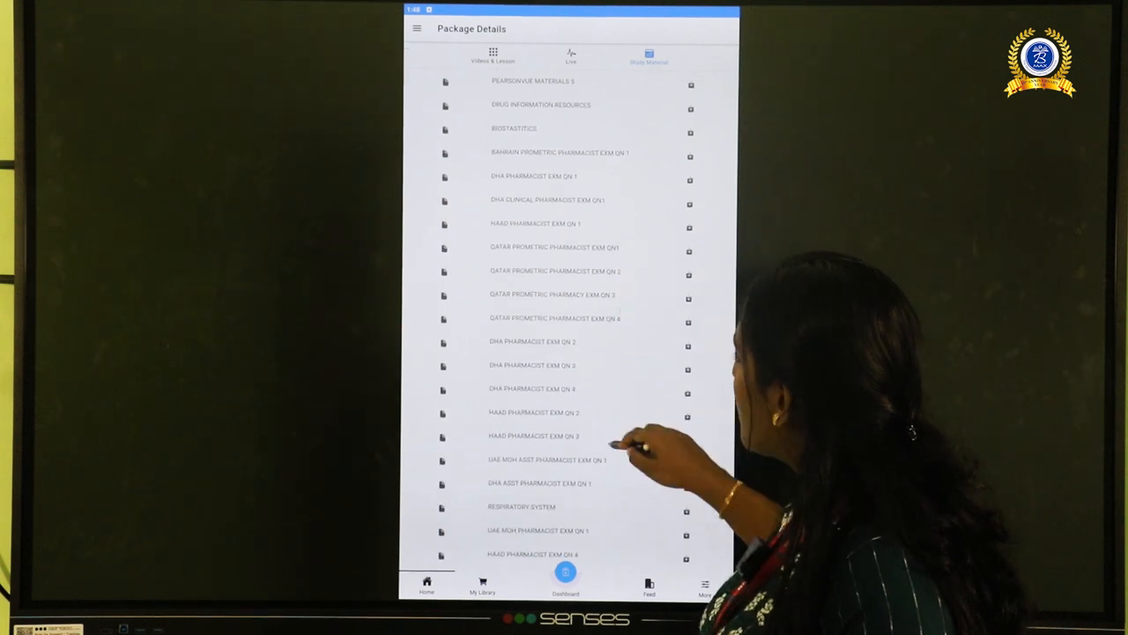
scroll(down, 3)
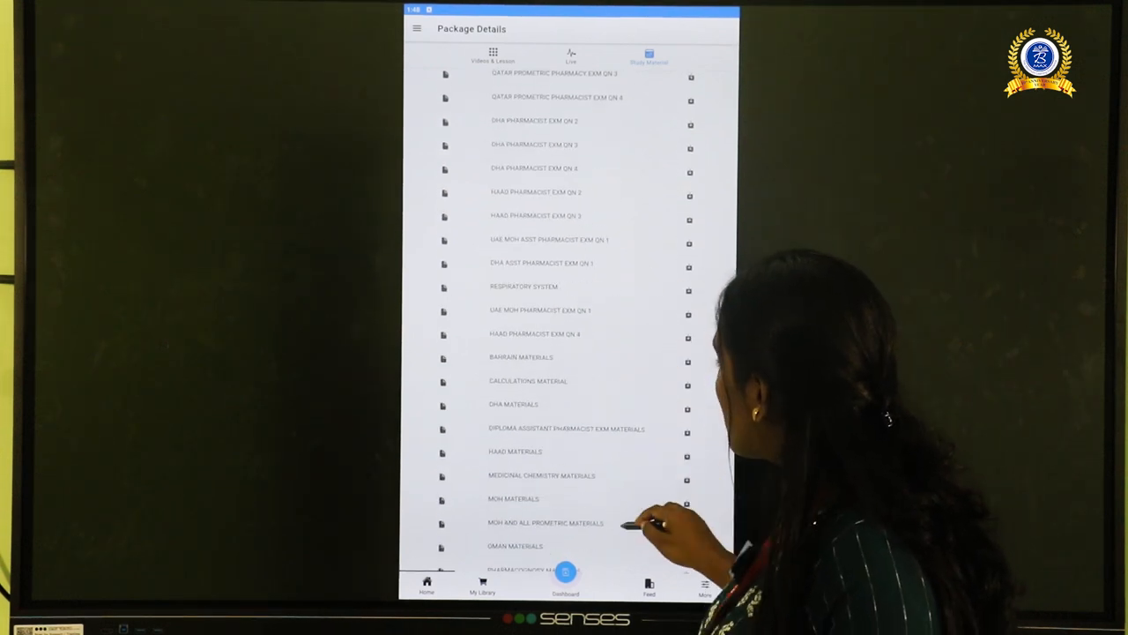